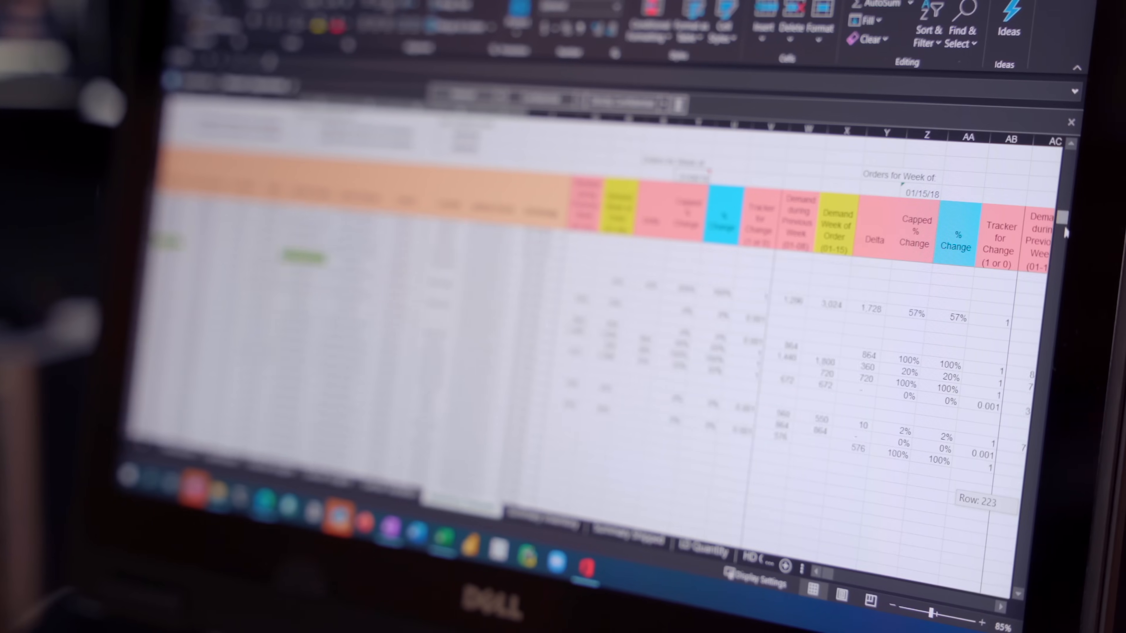
{"action": "scroll", "scroll_direction": "down", "scroll_amount": 3}
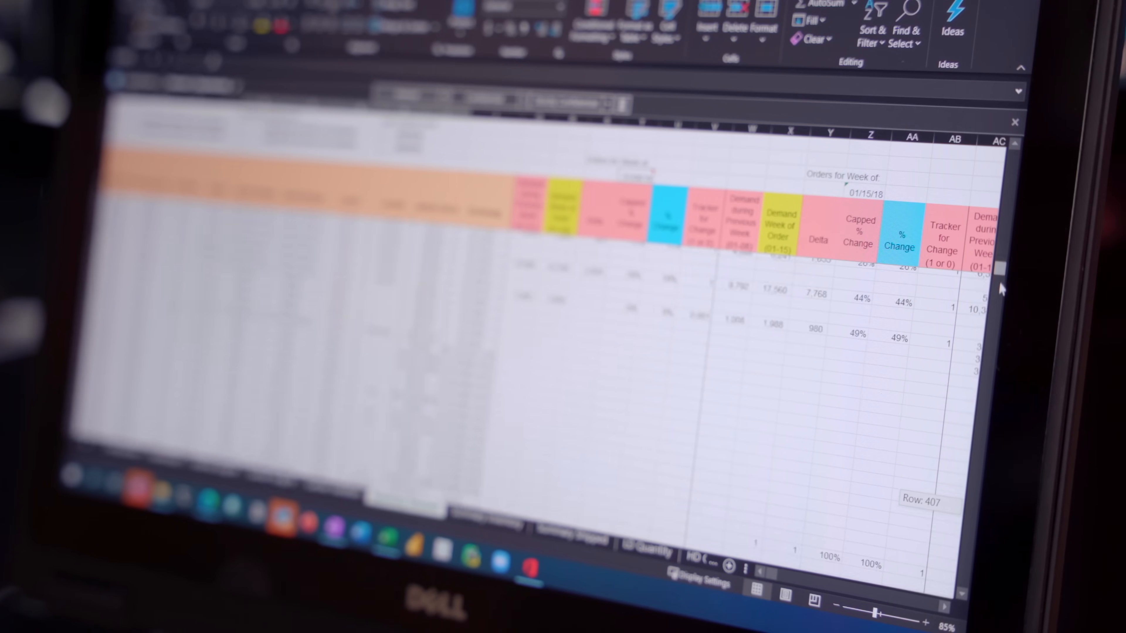
{"action": "scroll", "scroll_direction": "down", "scroll_amount": 3}
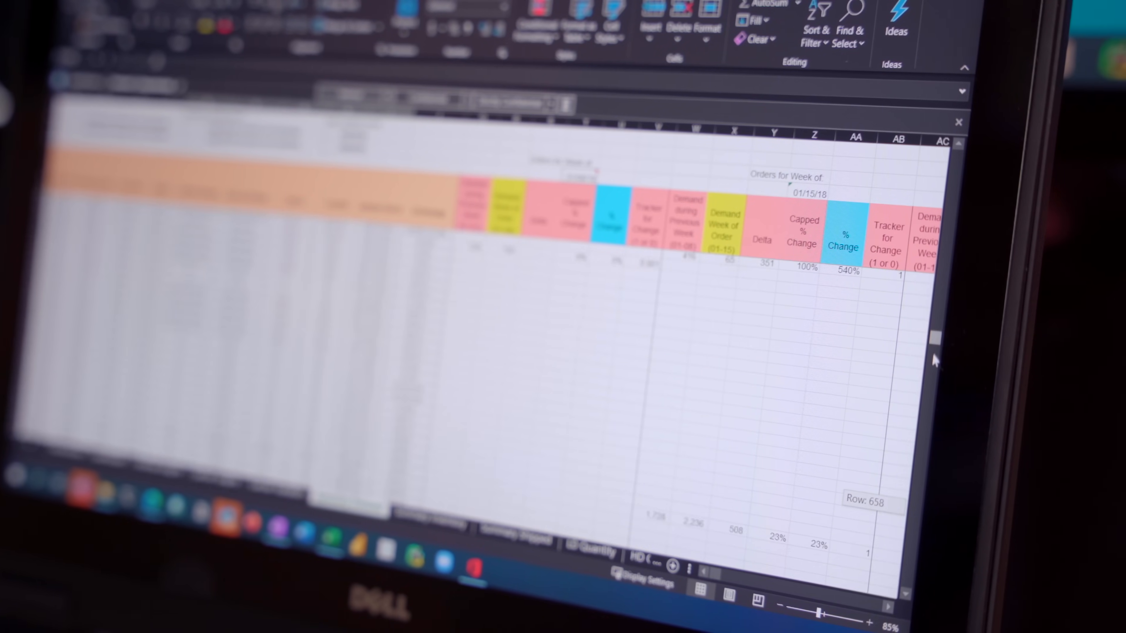